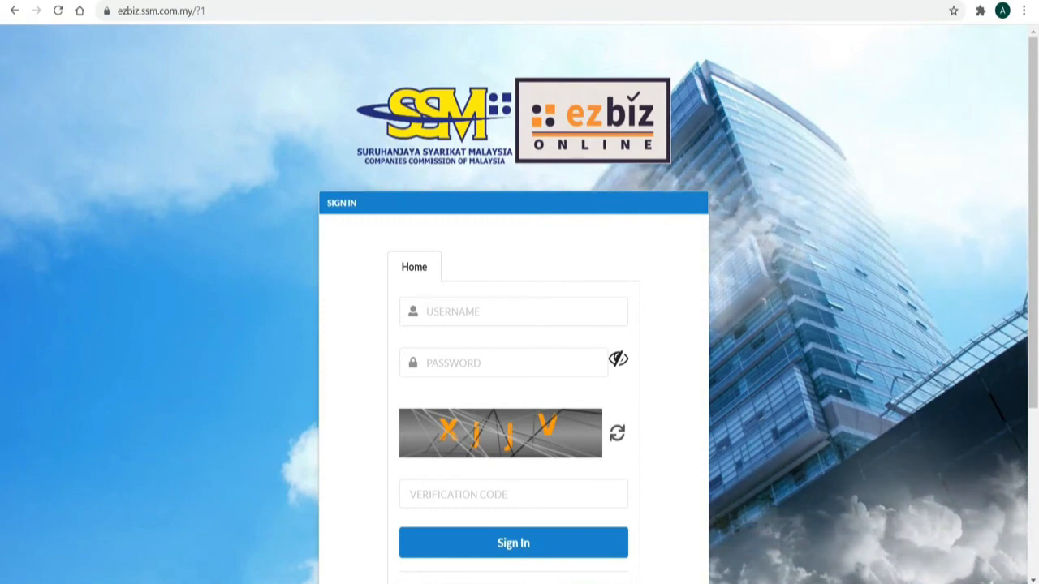
Sign in to the EzBiz account to reach the business registration guideline page.
{"action": "left_click", "coordinate": [513, 542]}
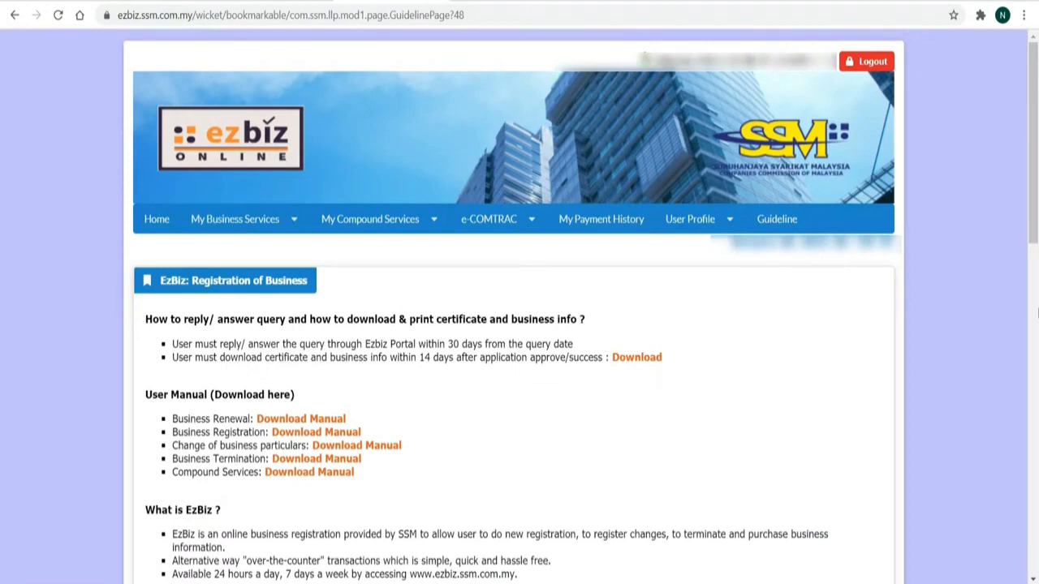
From My Business Services, choose New Business under New Business Registration.
{"action": "left_click", "coordinate": [235, 220]}
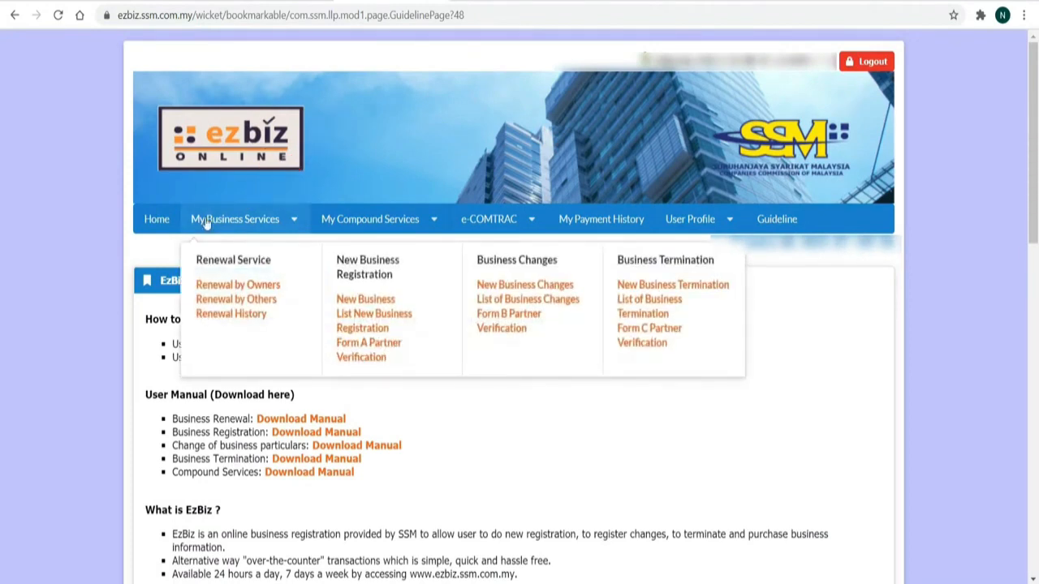
{"action": "left_click", "coordinate": [366, 299]}
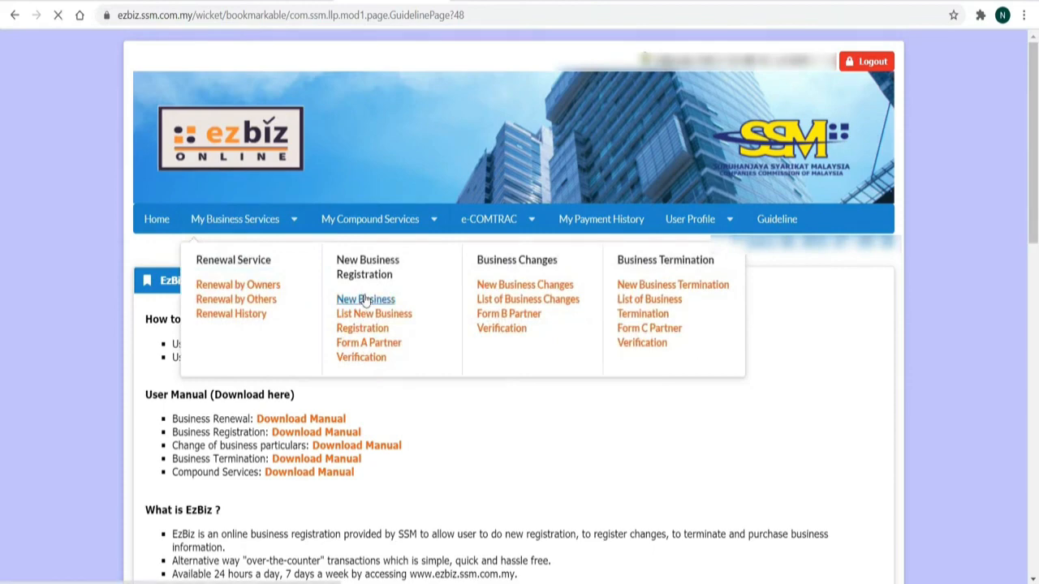
{"action": "left_click", "coordinate": [364, 298]}
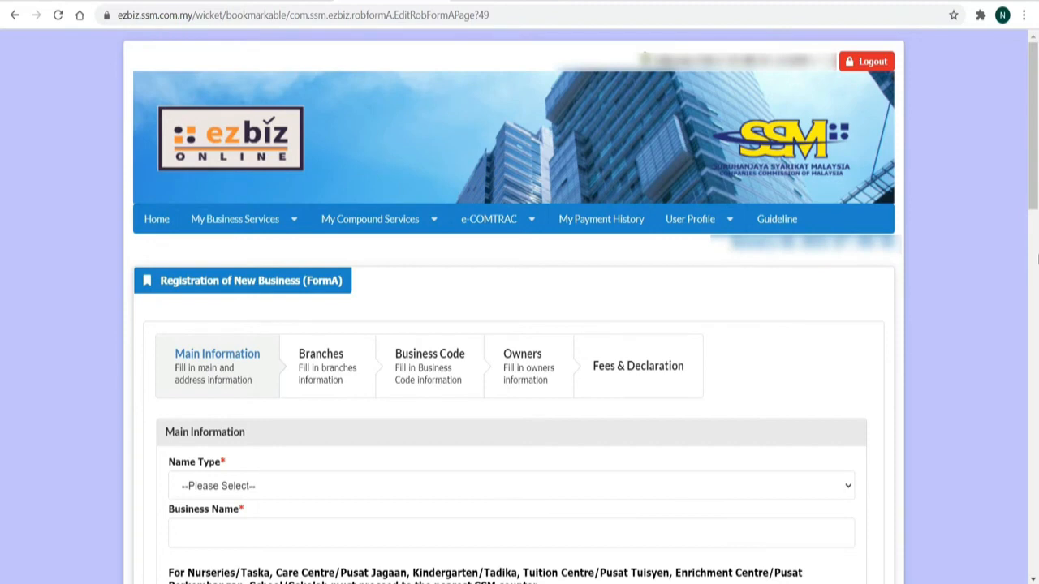
Scroll through Main Information and addresses to the empty Branches Information section.
{"action": "scroll", "scroll_direction": "down", "scroll_amount": 3}
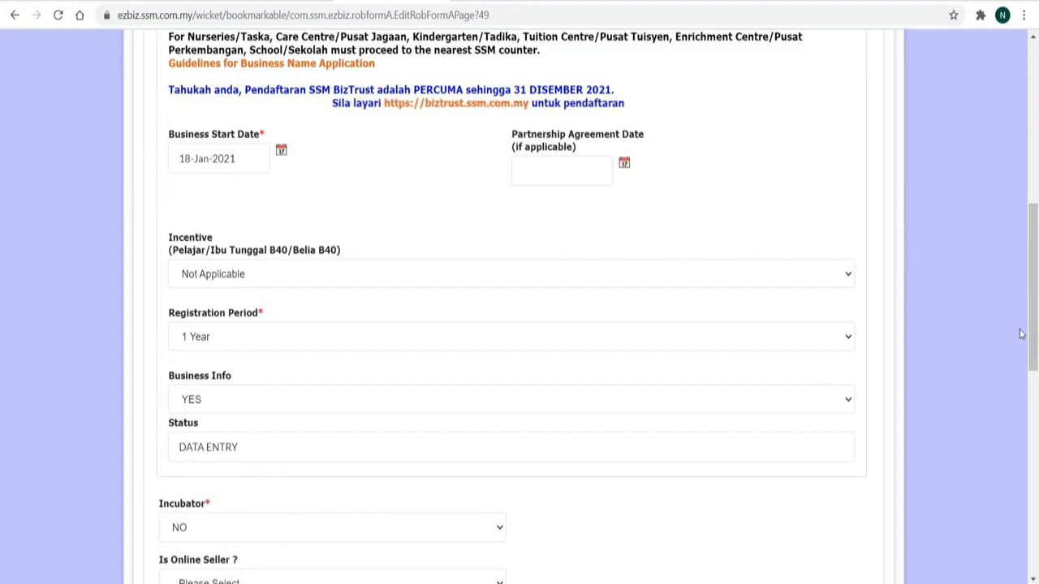
{"action": "scroll", "scroll_direction": "down", "scroll_amount": 3}
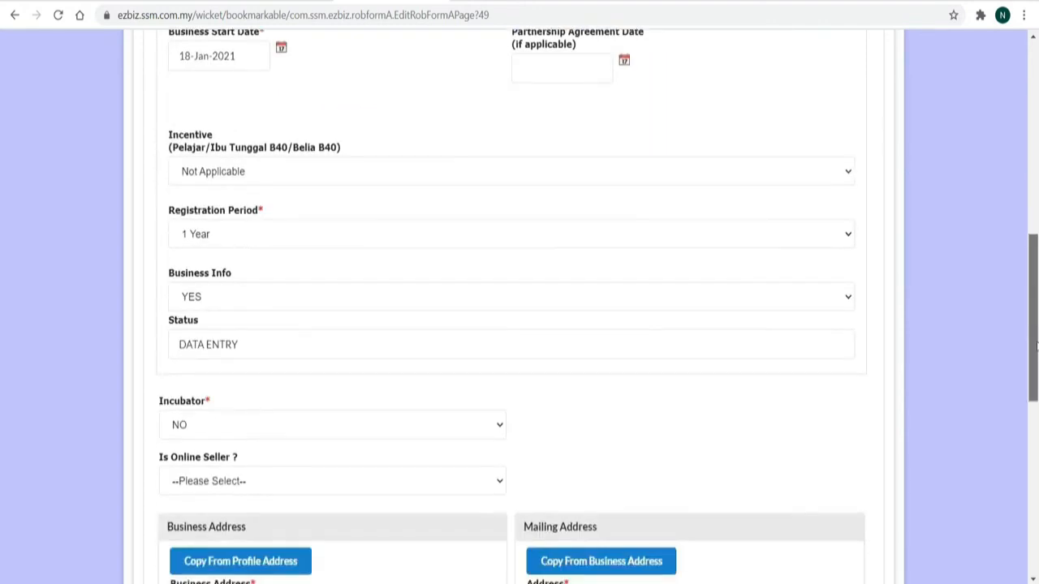
{"action": "scroll", "scroll_direction": "down", "scroll_amount": 3}
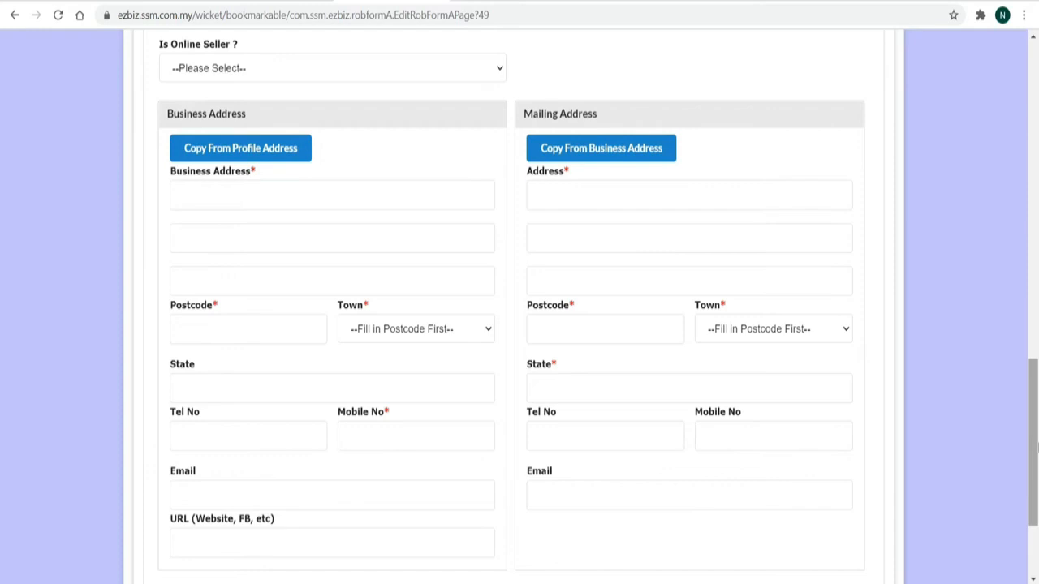
{"action": "scroll", "scroll_direction": "down", "scroll_amount": 3}
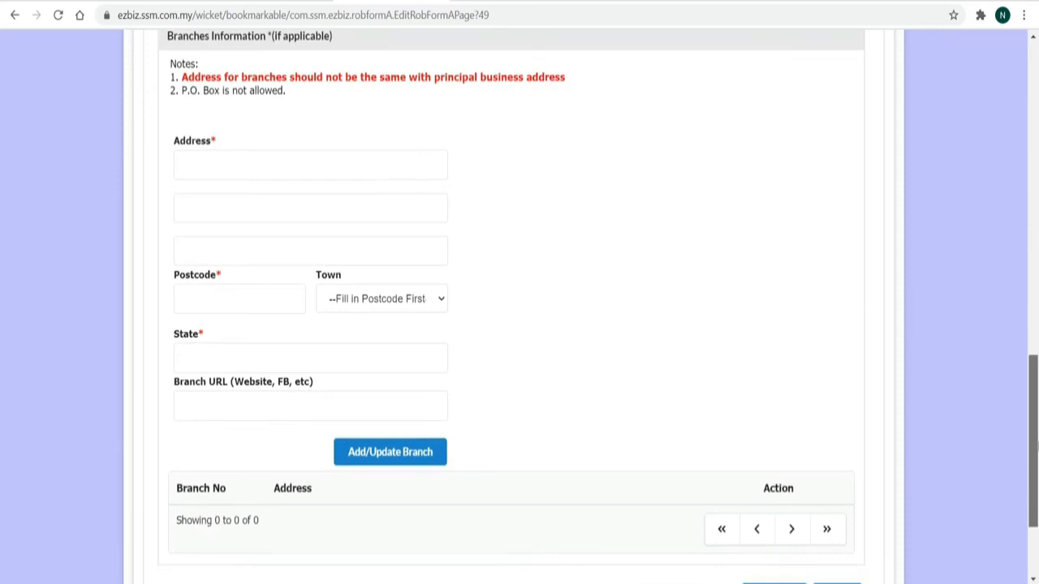
Scroll to Business Information showing business code 47912, retail sale over the internet.
{"action": "scroll", "scroll_direction": "down", "scroll_amount": 3}
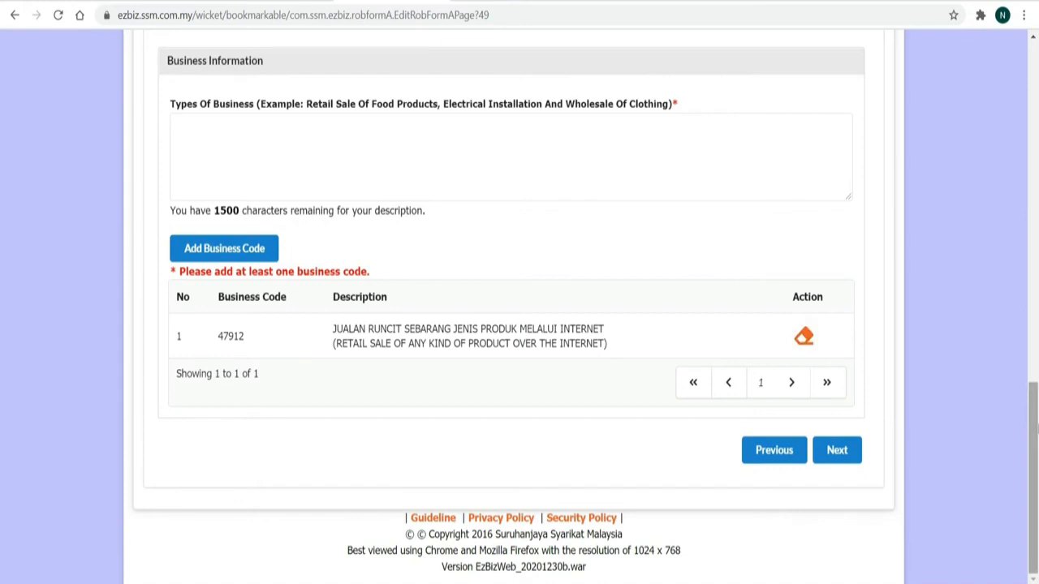
Scroll to Owners Information showing one partner marked verified.
{"action": "scroll", "scroll_direction": "down", "scroll_amount": 3}
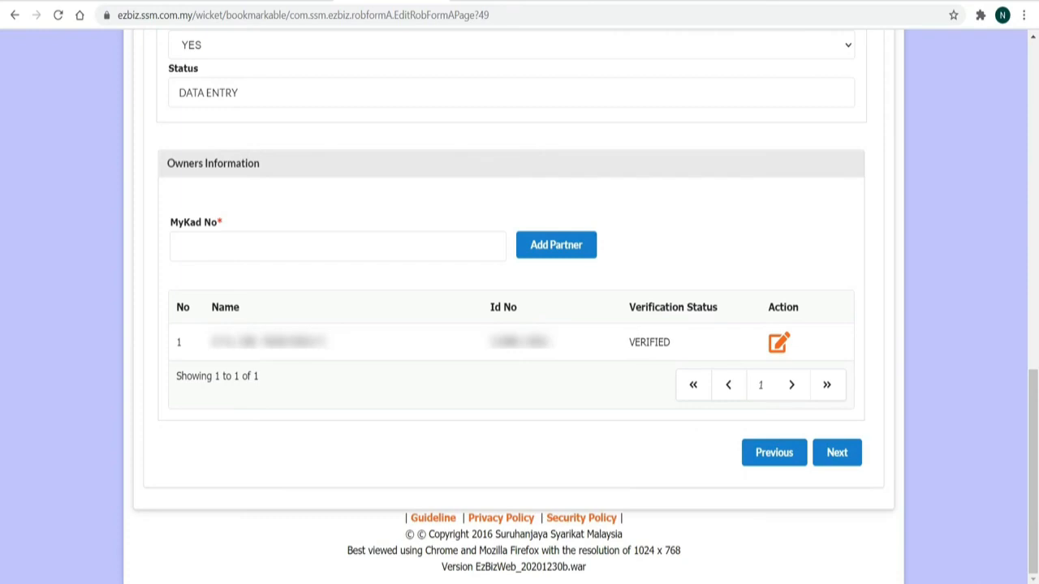
Scroll to the Fees & Declaration table totalling RM 70.00.
{"action": "scroll", "scroll_direction": "down", "scroll_amount": 3}
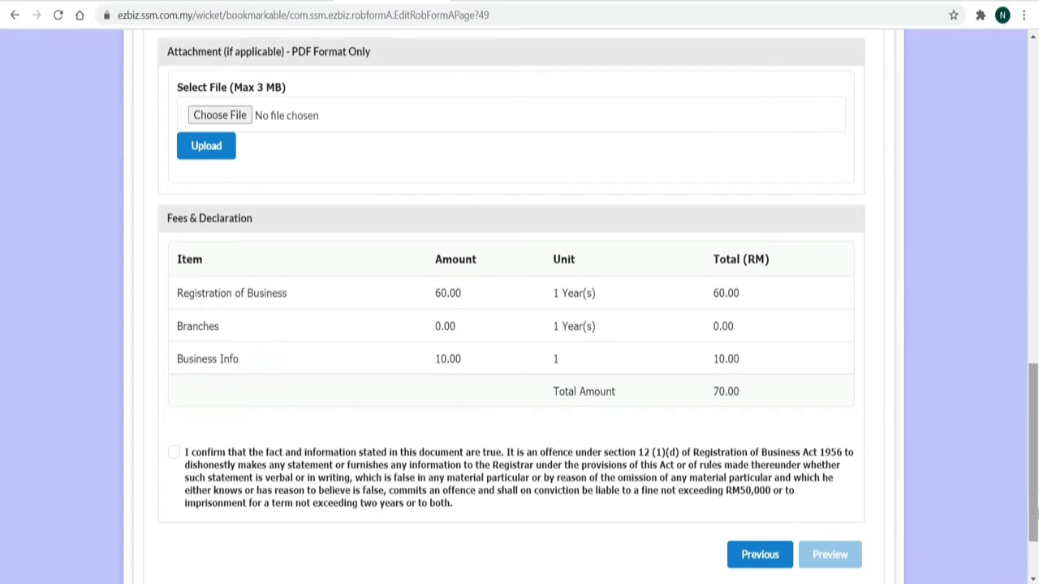
Tick the declaration, preview Form A, and submit the RM 70.00 payment.
{"action": "left_click", "coordinate": [173, 452]}
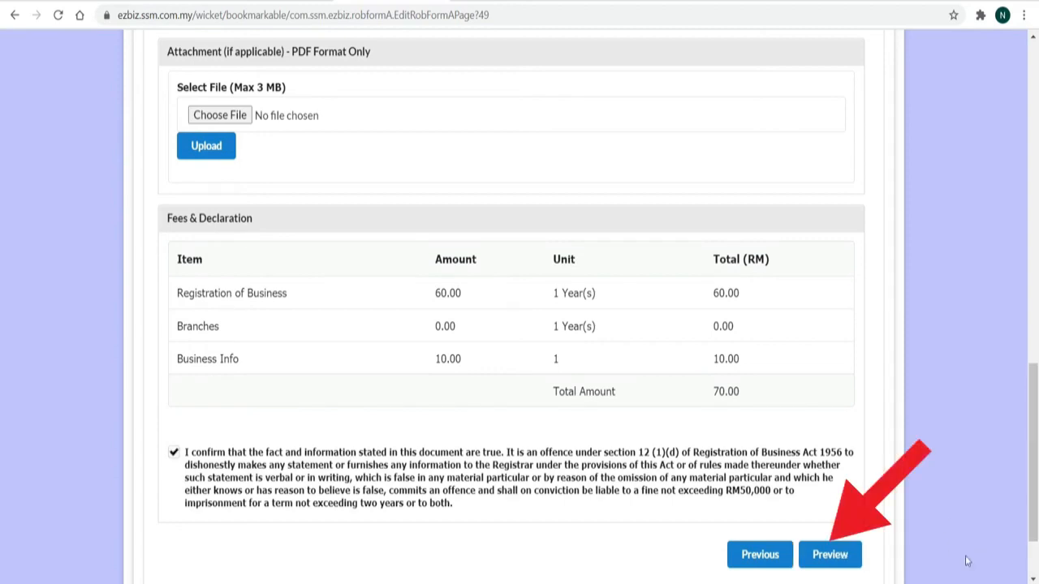
{"action": "left_click", "coordinate": [829, 554]}
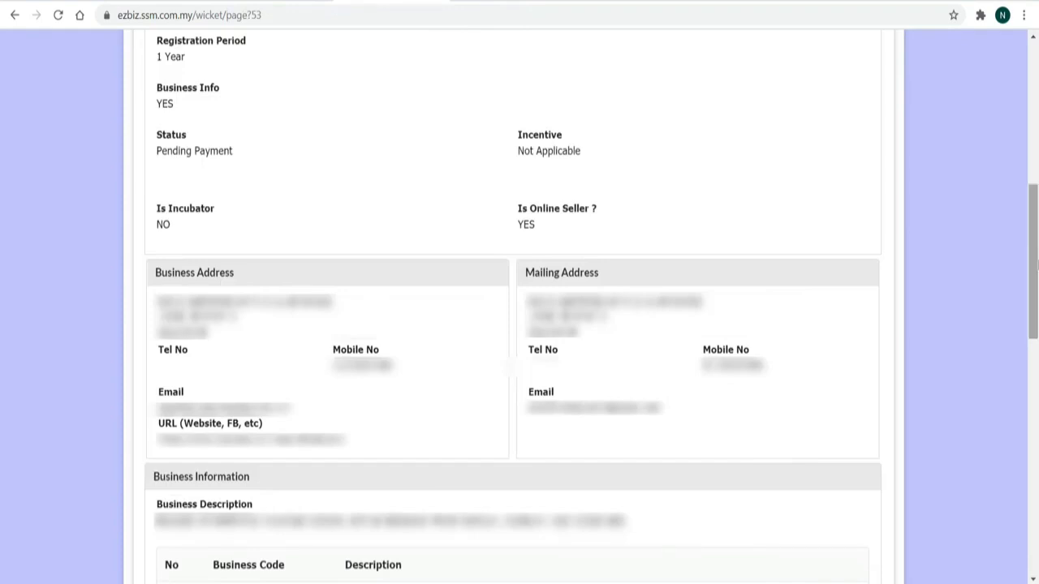
{"action": "scroll", "scroll_direction": "down", "scroll_amount": 3}
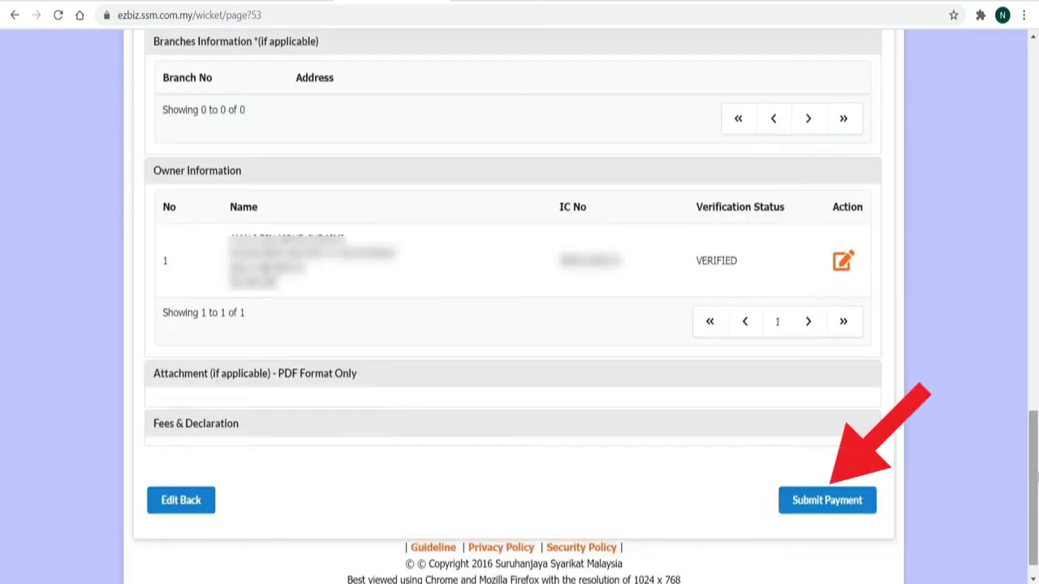
{"action": "left_click", "coordinate": [826, 500]}
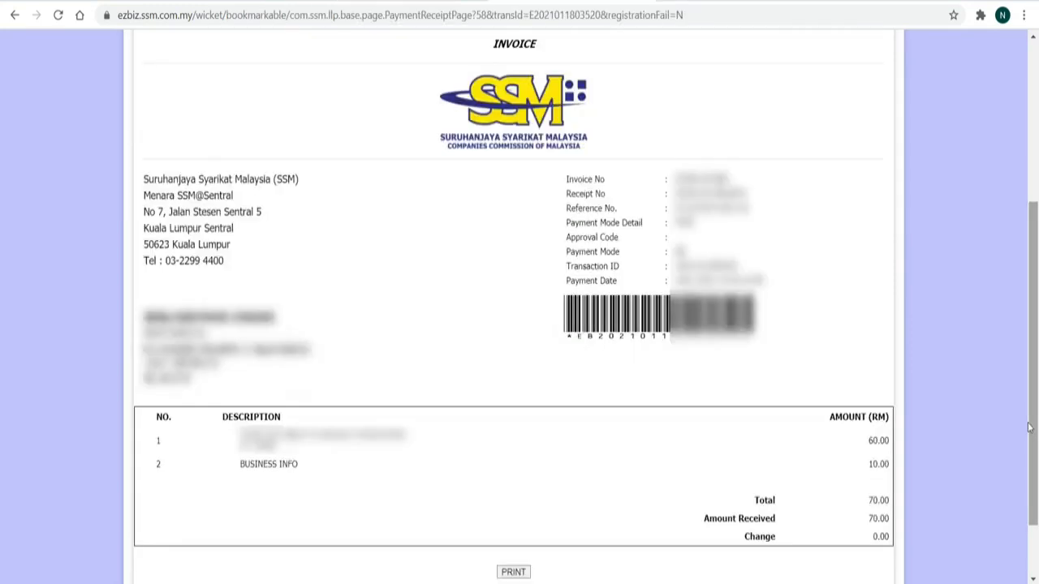